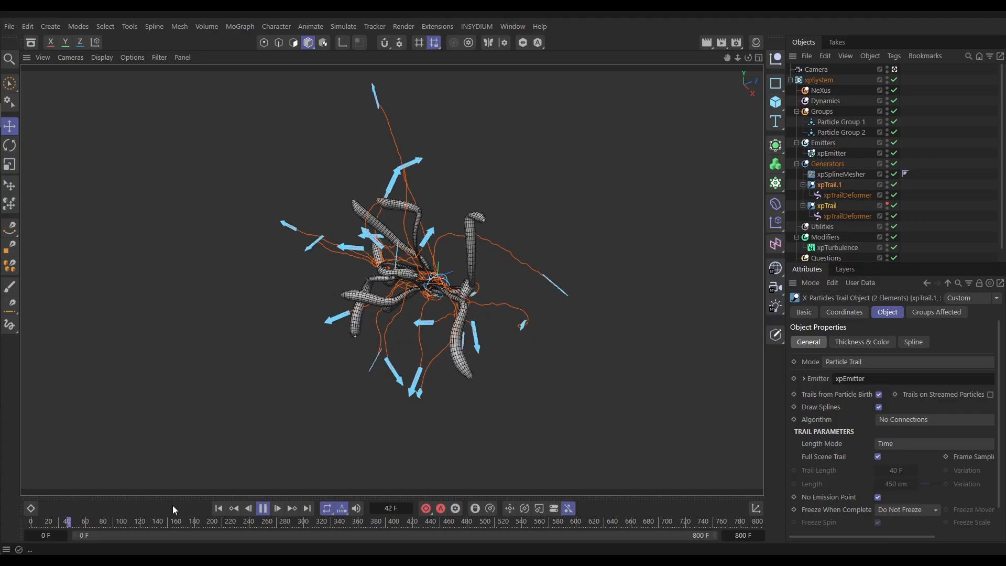
# Step: Open the starter scene with xpEmitter, xpTrail and a disabled xpTurbulence
pyautogui.click(277, 509)
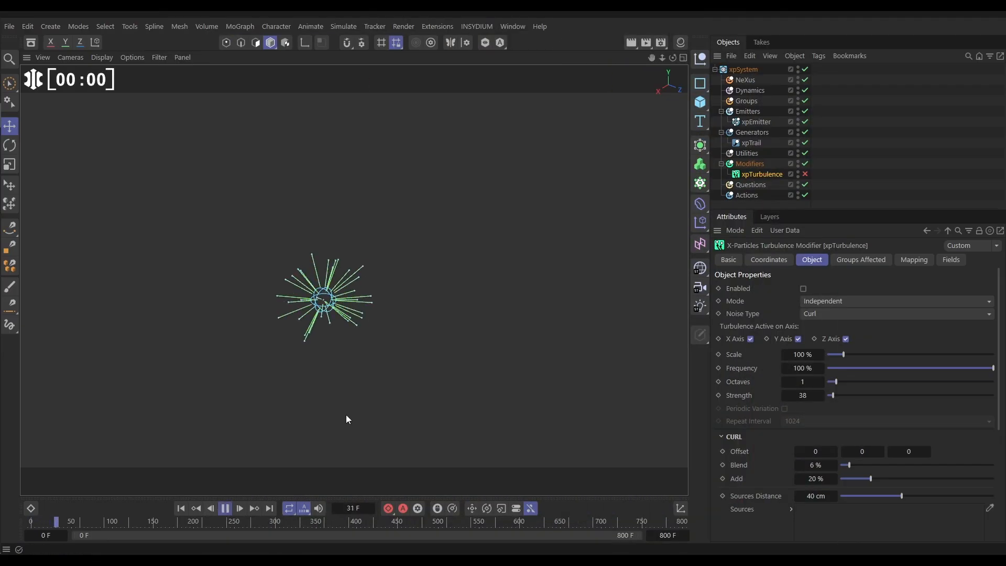
pyautogui.click(239, 509)
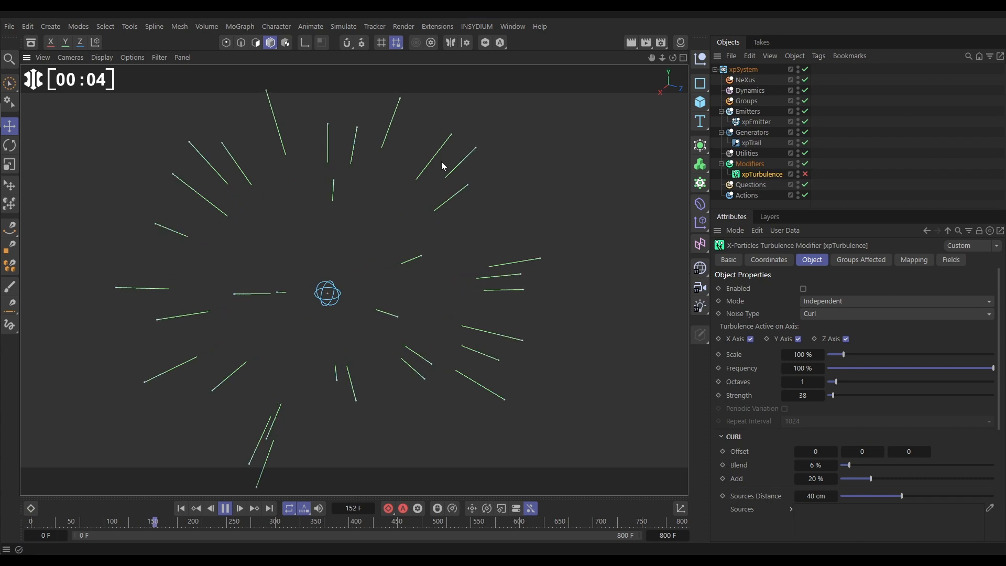
pyautogui.click(182, 508)
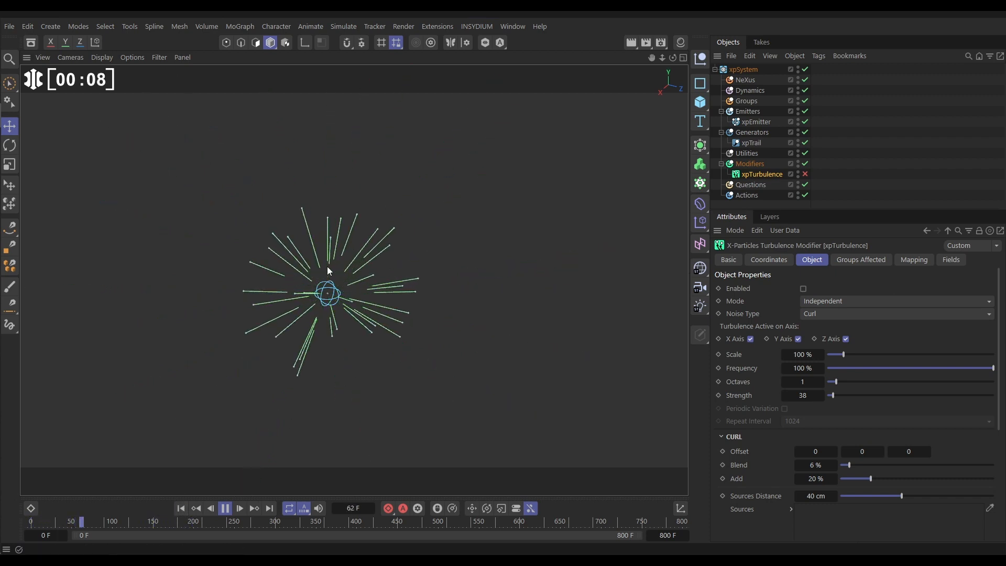
pyautogui.click(224, 509)
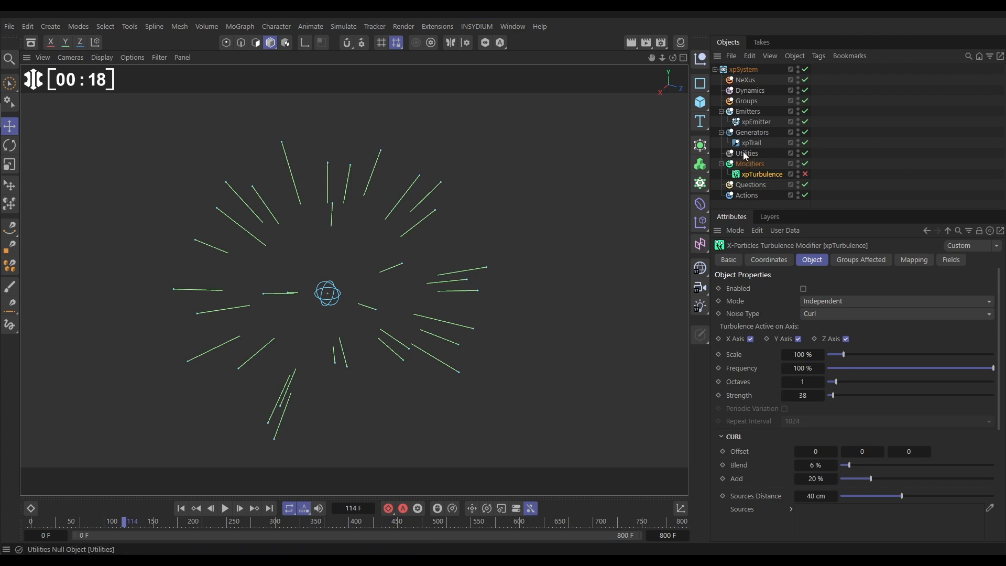
# Step: Add an xpTrailDeformer utility with a sine Y formula, 100 cm wavelength, 20 cm amplitude
pyautogui.click(746, 152)
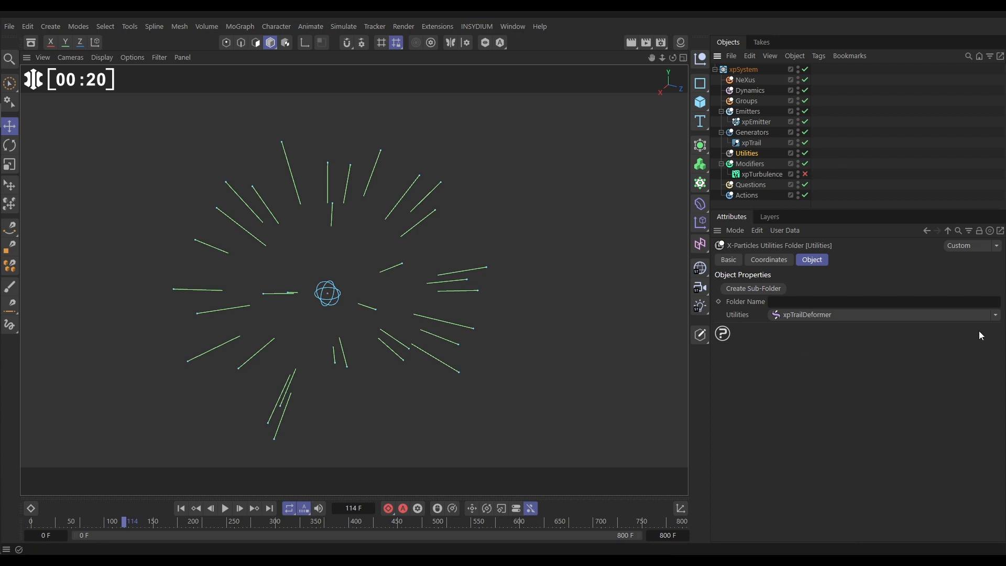
pyautogui.click(996, 315)
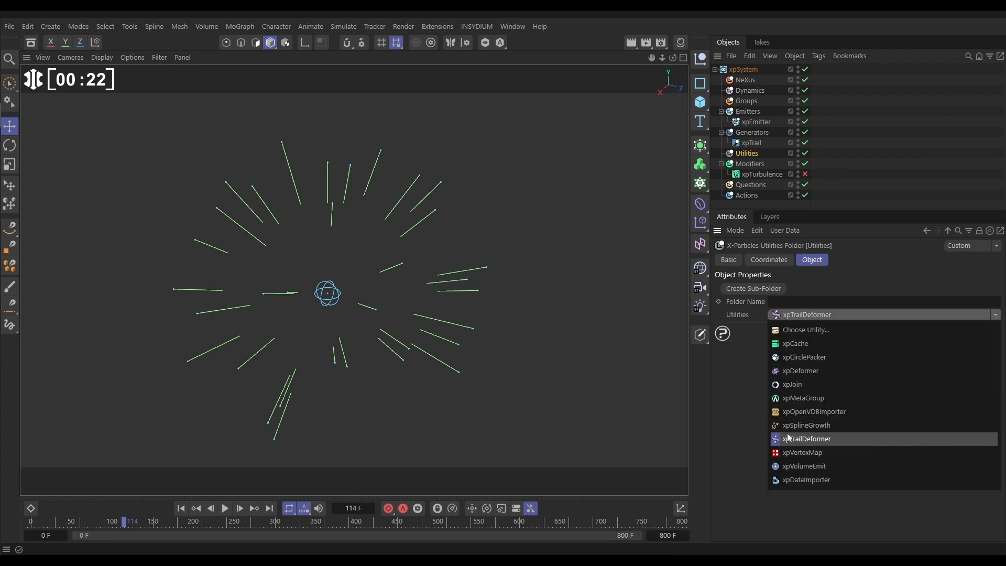
pyautogui.click(806, 438)
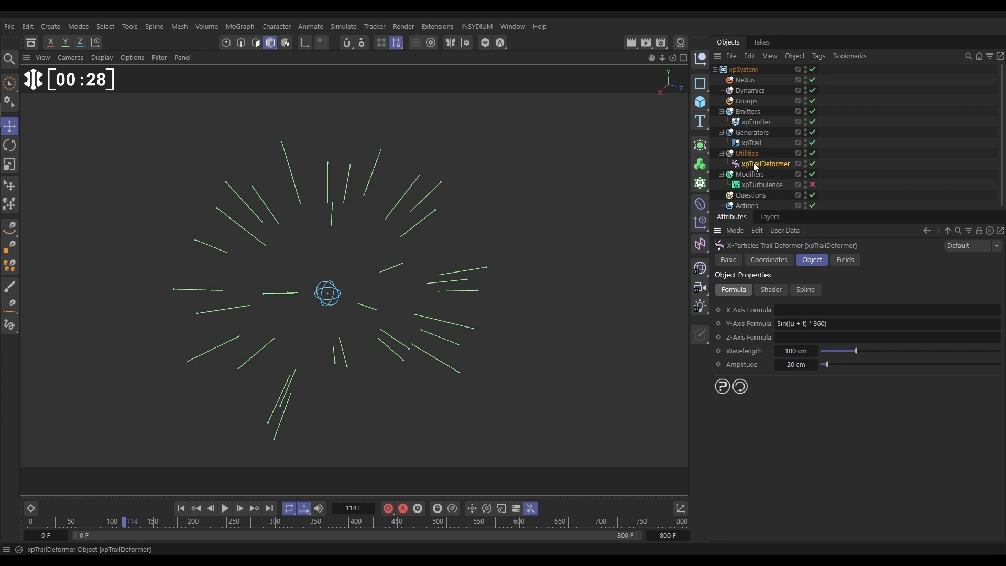
pyautogui.moveTo(765, 164)
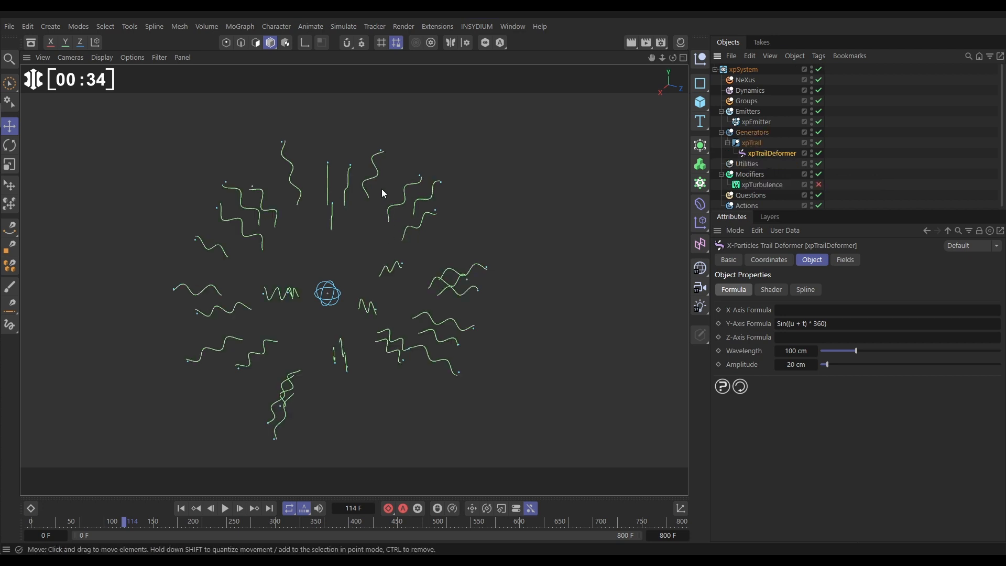
pyautogui.click(197, 508)
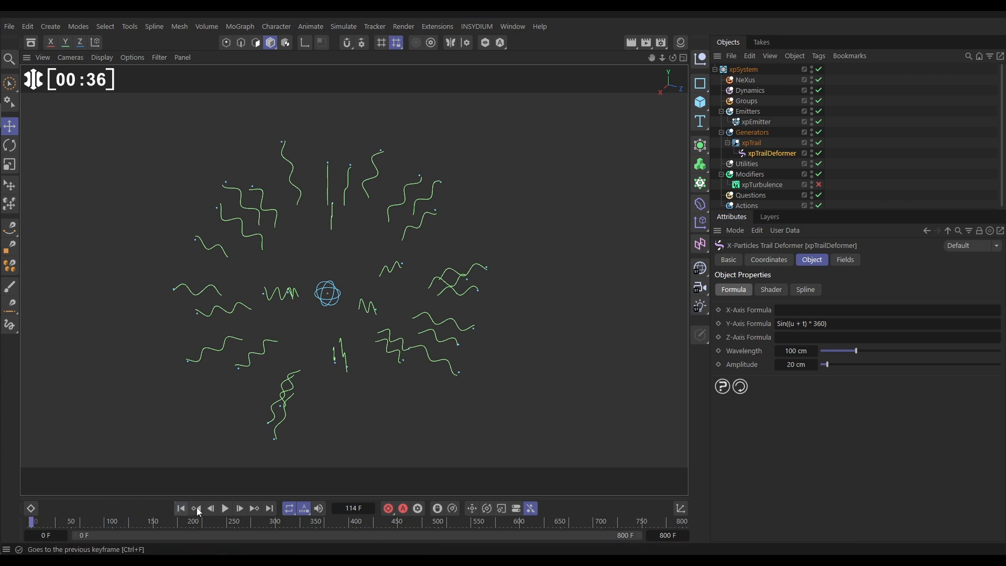
pyautogui.click(224, 509)
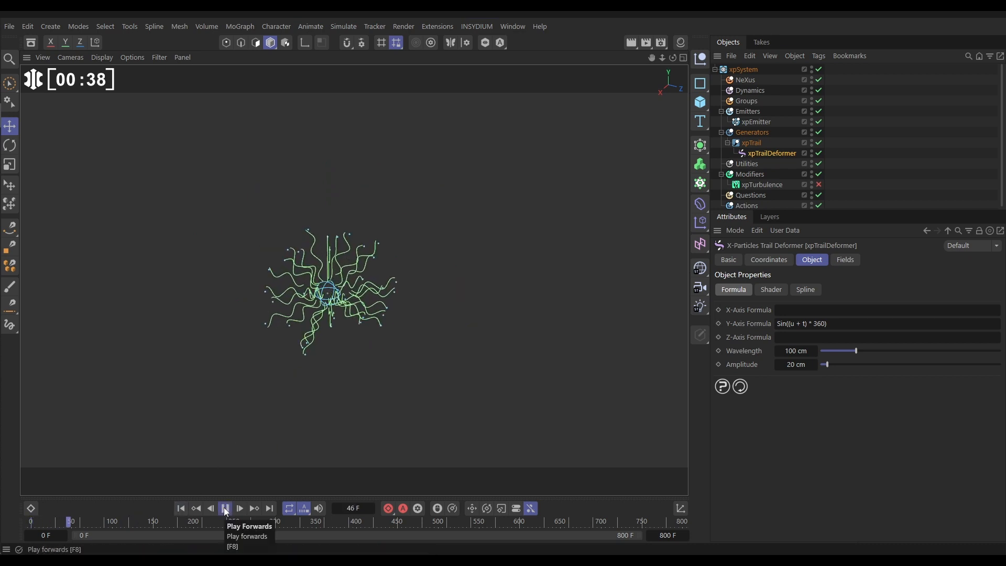
pyautogui.click(223, 509)
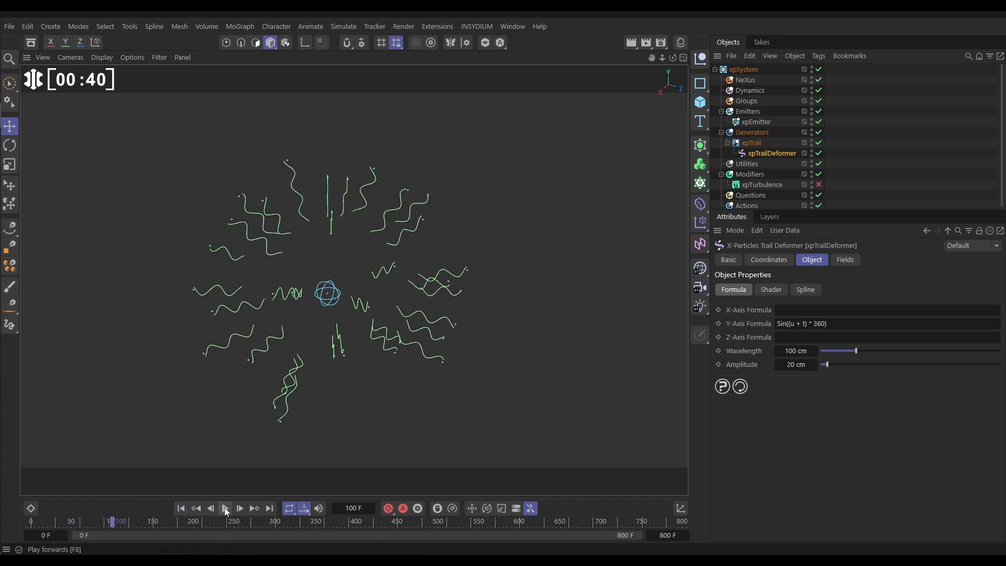
pyautogui.click(225, 509)
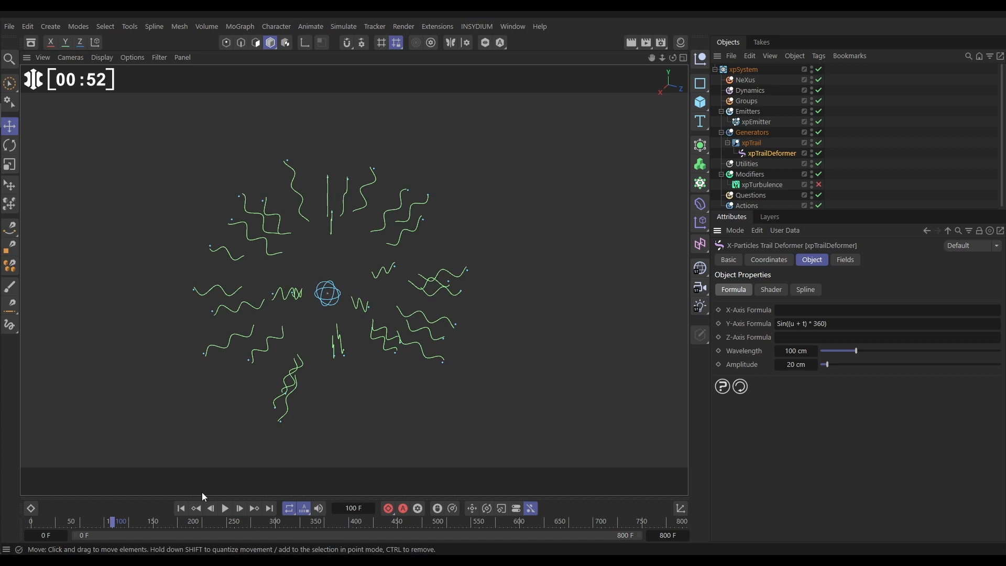
pyautogui.click(224, 508)
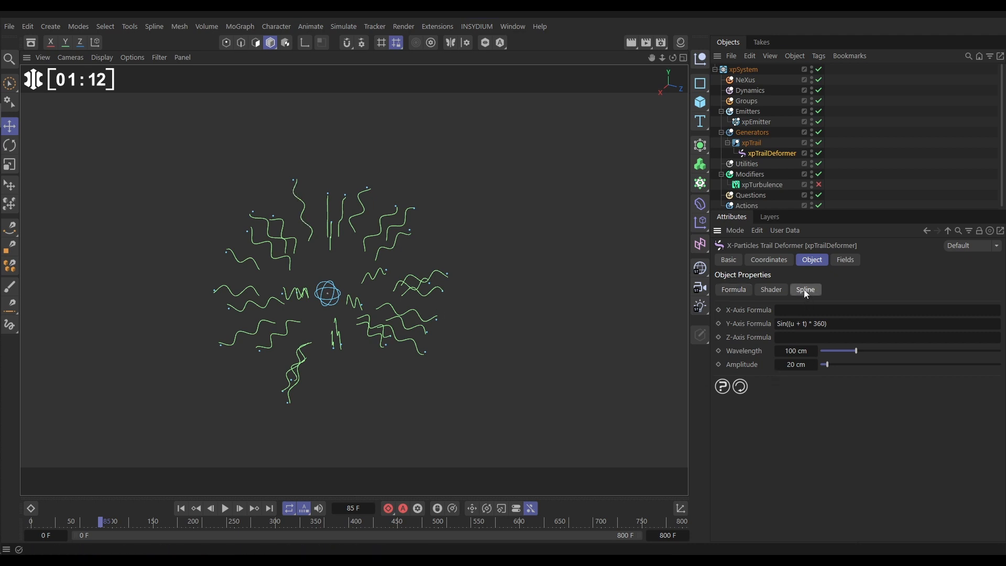
# Step: Shape the deformer's Over Length curve to fall to 0 at the trail ends and replay
pyautogui.click(806, 289)
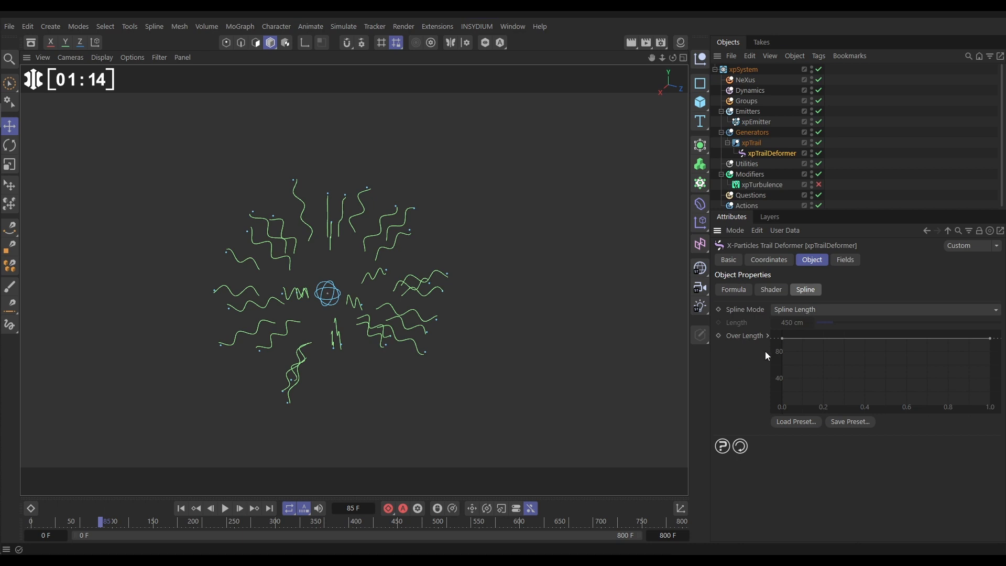
pyautogui.moveTo(763, 351)
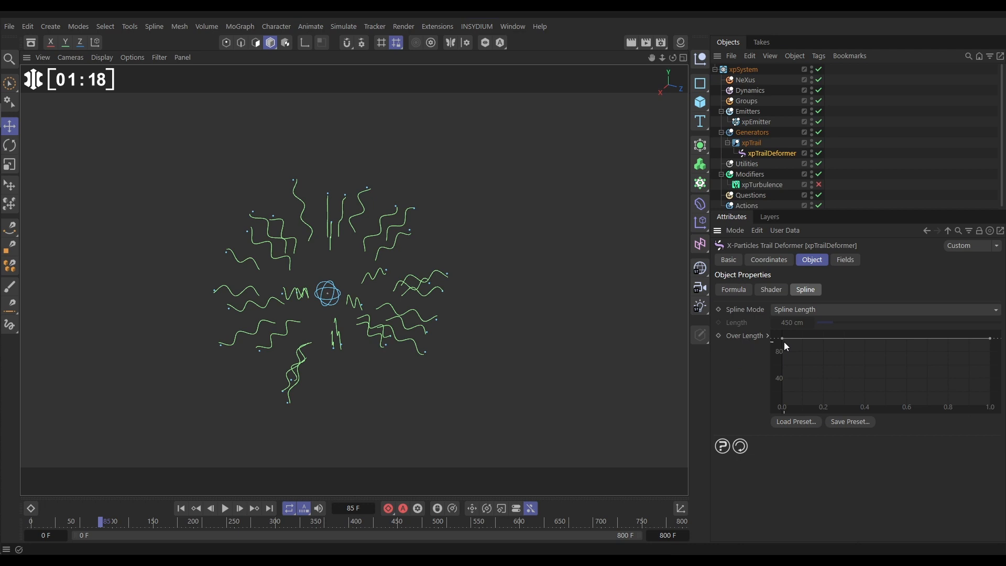
pyautogui.moveTo(785, 343)
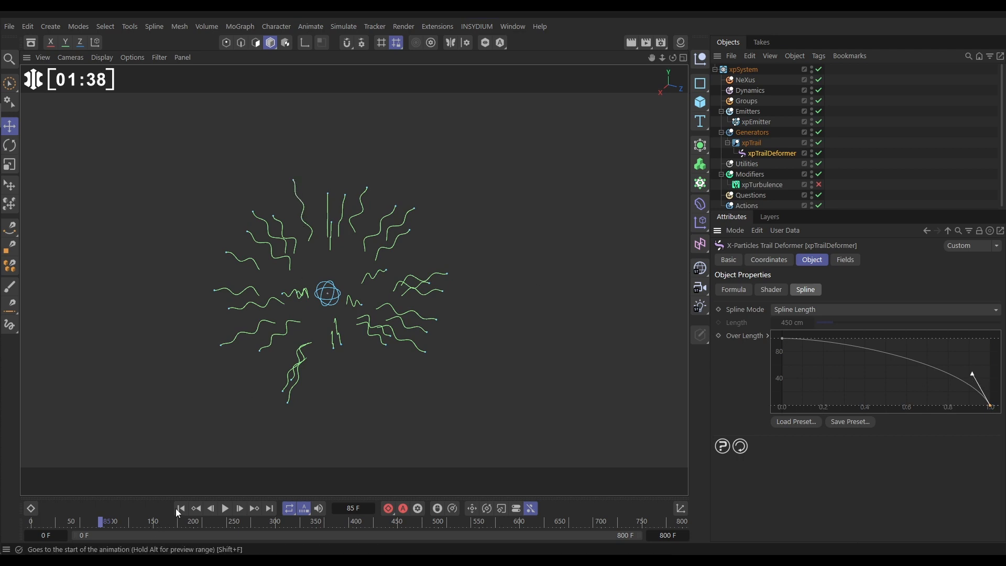
pyautogui.click(239, 509)
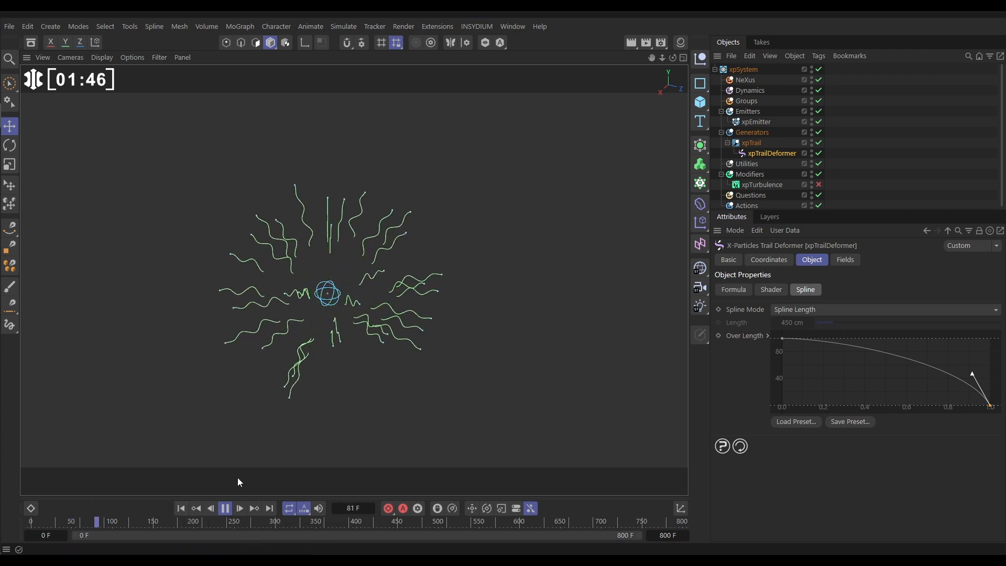
pyautogui.click(225, 508)
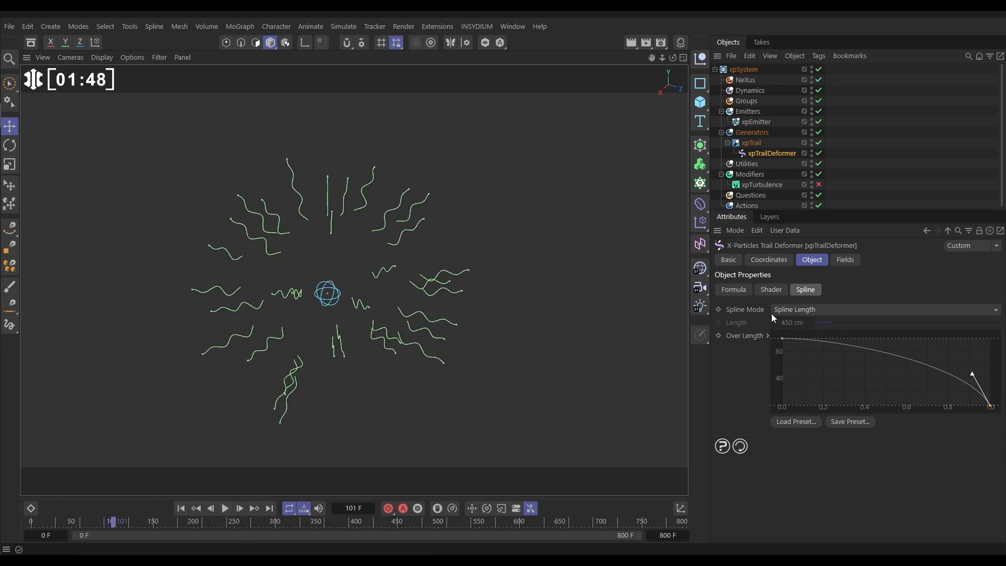
pyautogui.click(732, 290)
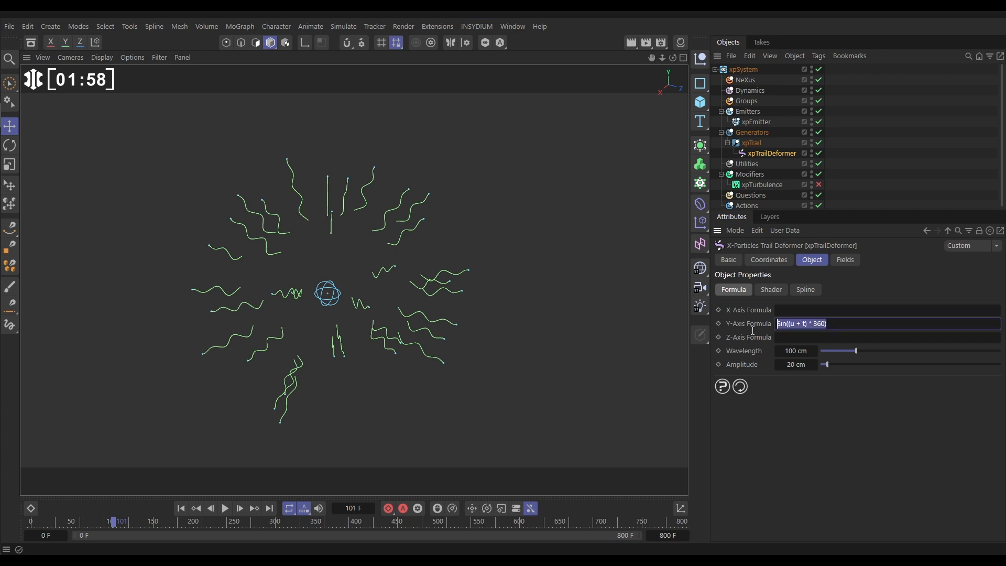
# Step: Replace the Y sine formula with a Noise shader in Shader Y at 32% mix
pyautogui.press('Delete')
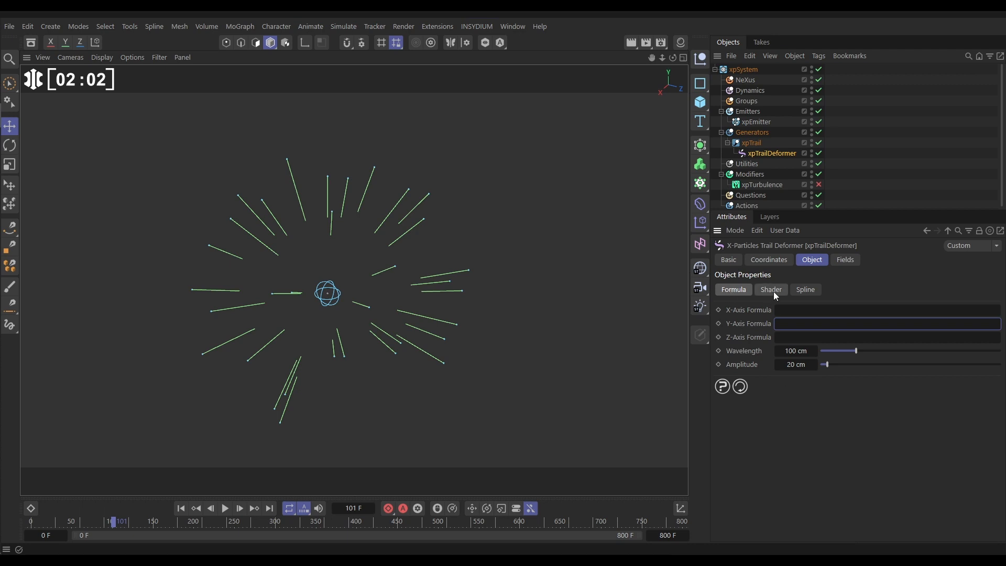
pyautogui.click(771, 289)
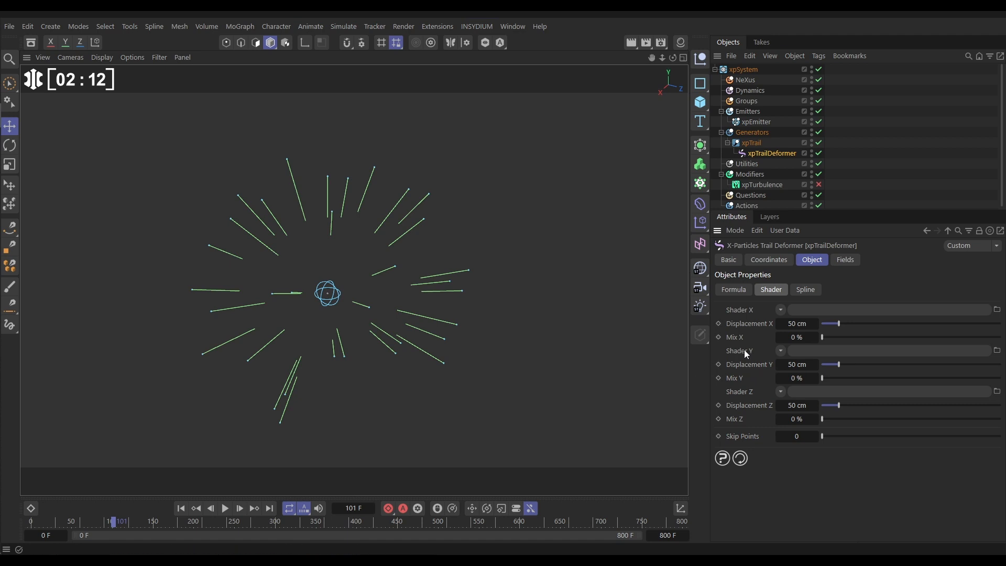
pyautogui.click(781, 350)
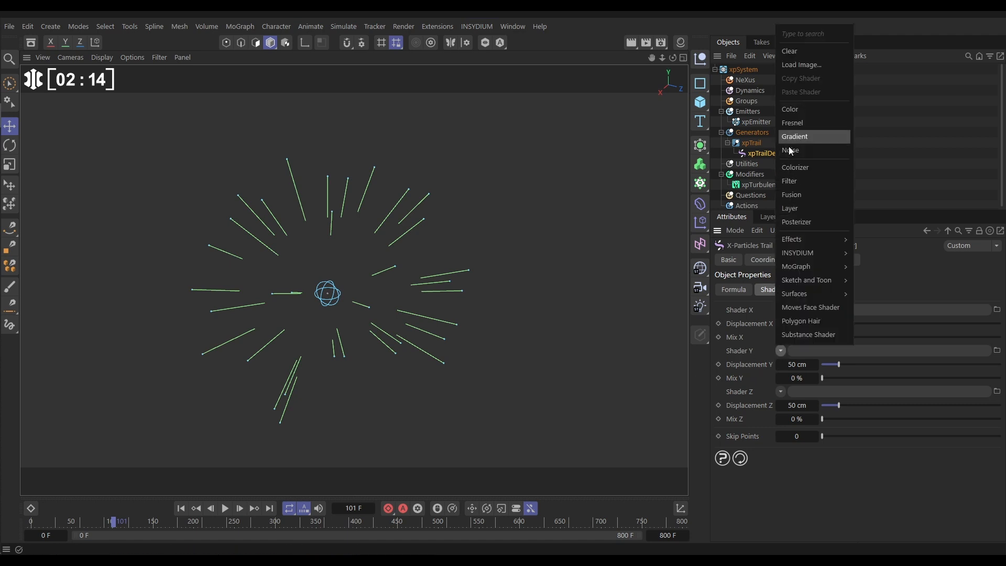
pyautogui.click(792, 150)
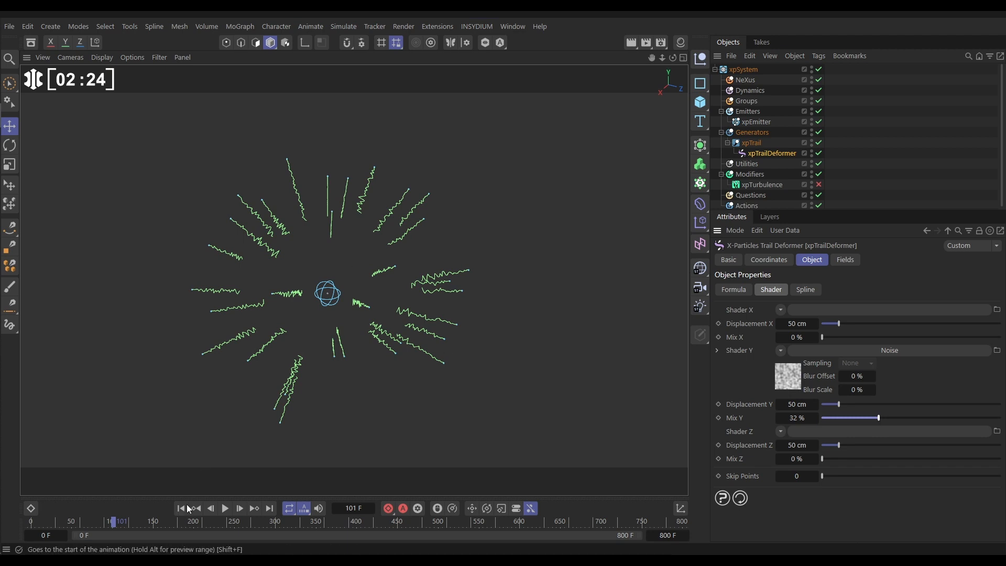
pyautogui.click(224, 509)
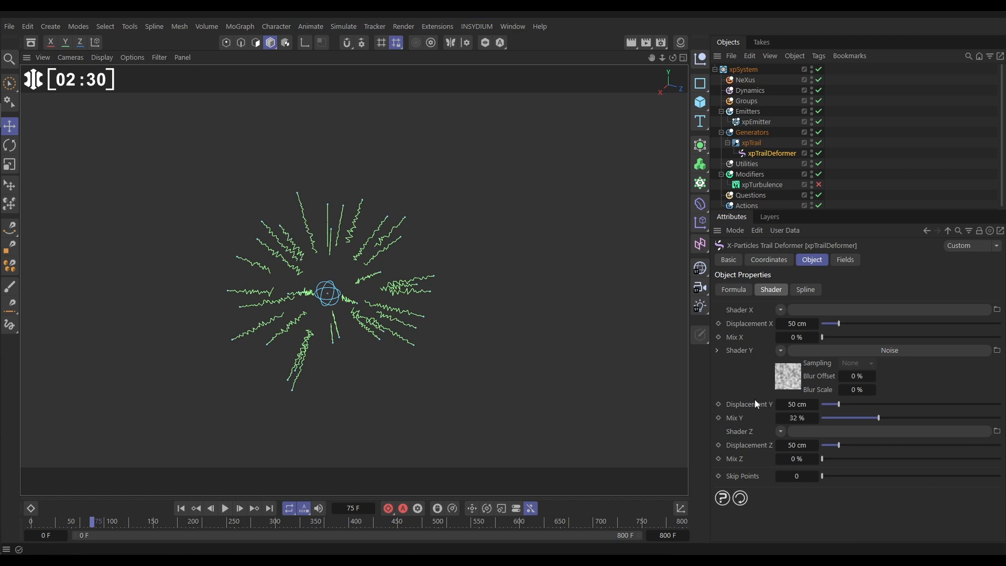
pyautogui.click(787, 375)
pyautogui.write('3000')
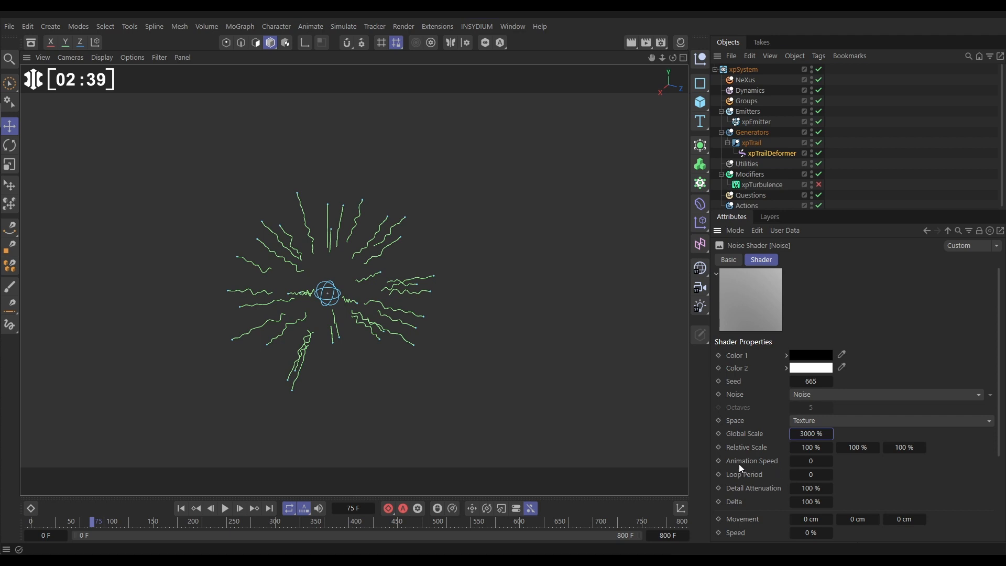
# Step: Set the Noise shader's Animation Speed to 1, lower Mix Y to 13%, and play
pyautogui.click(811, 461)
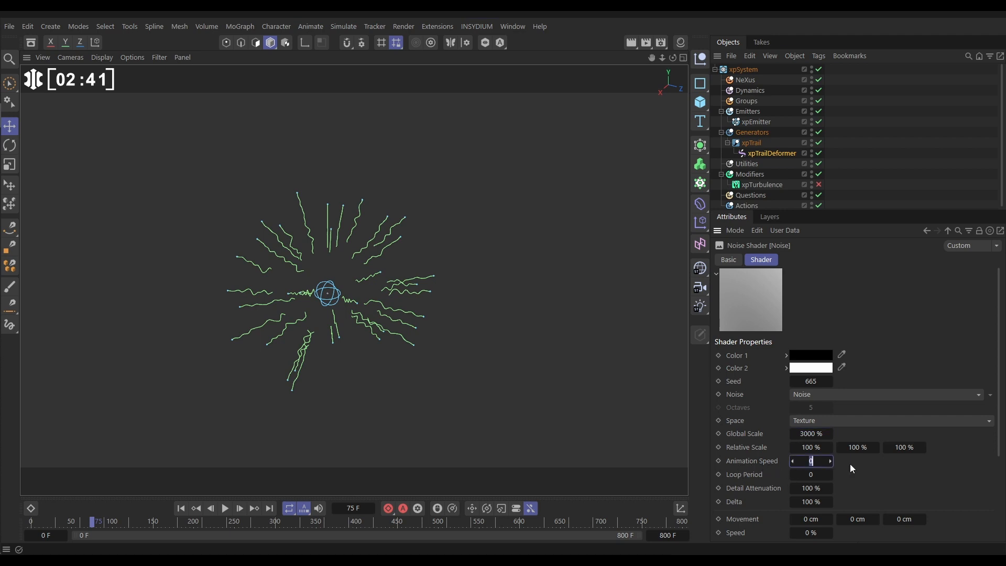
pyautogui.write('1')
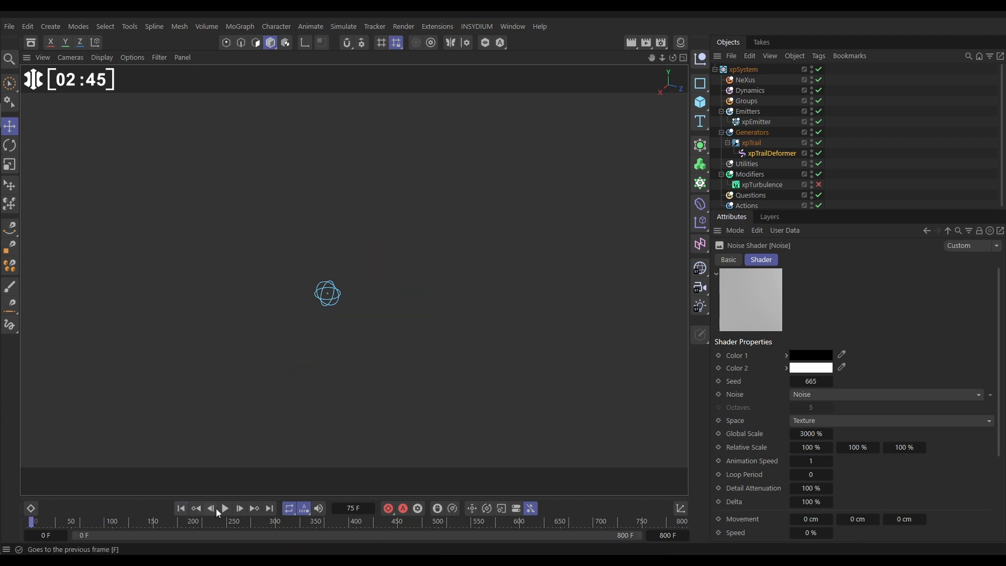
pyautogui.click(225, 508)
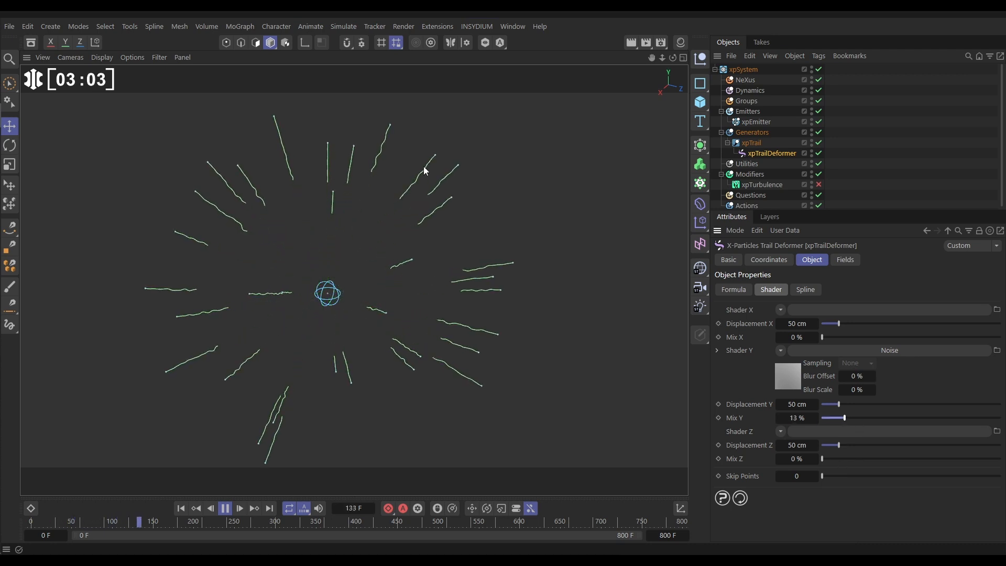
# Step: Replay and stop the wavy trails, then select the Generators folder
pyautogui.click(225, 508)
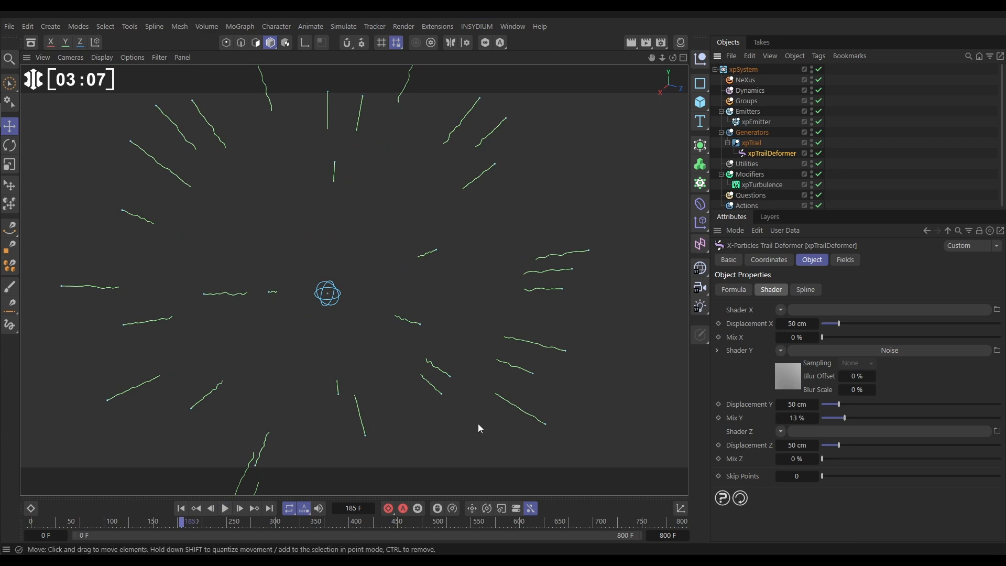
pyautogui.click(239, 508)
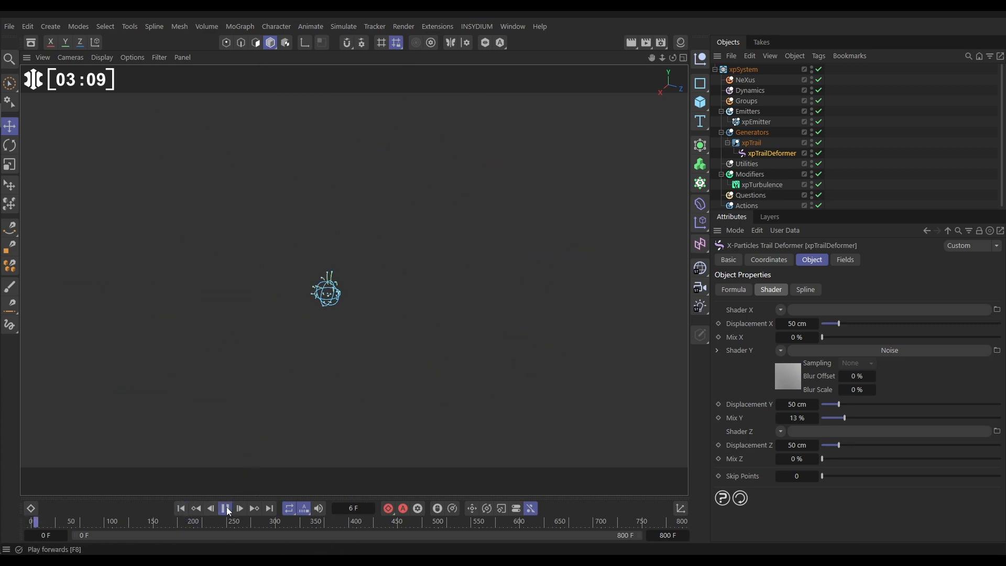
pyautogui.click(225, 508)
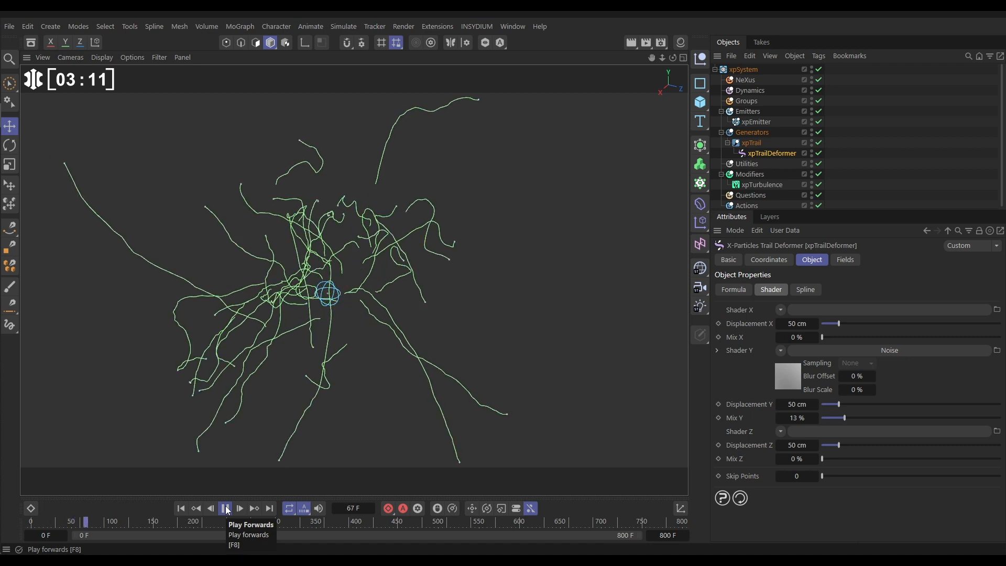
pyautogui.click(226, 508)
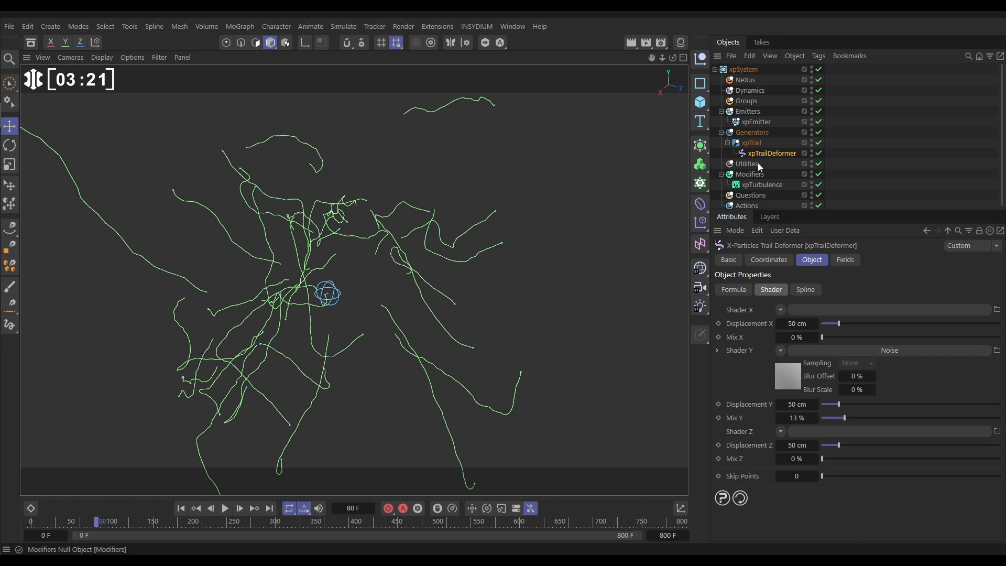
pyautogui.click(751, 132)
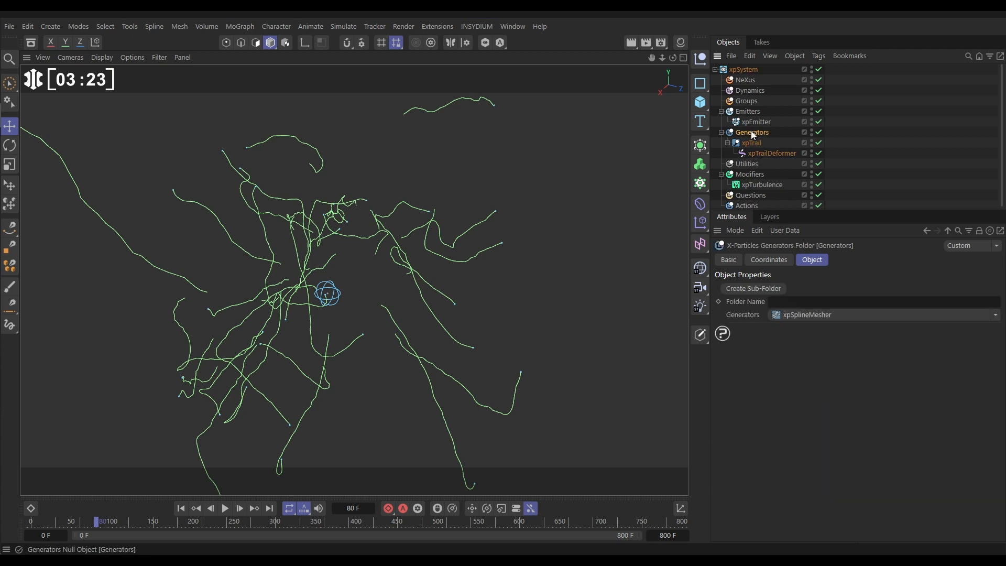
# Step: Add an xpSplineMesher generator linked to xpTrail to mesh the trails into tubes
pyautogui.click(996, 315)
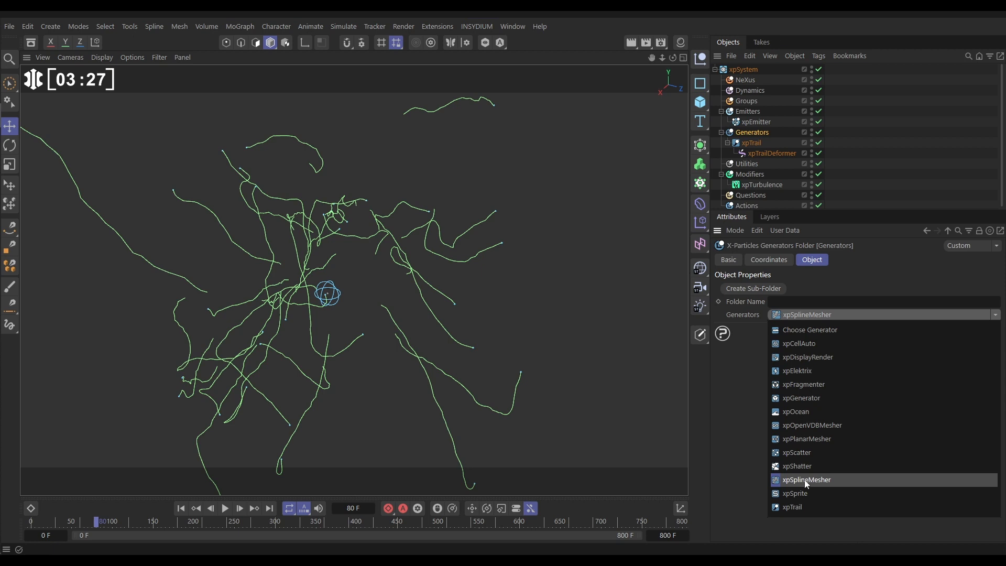
pyautogui.click(806, 479)
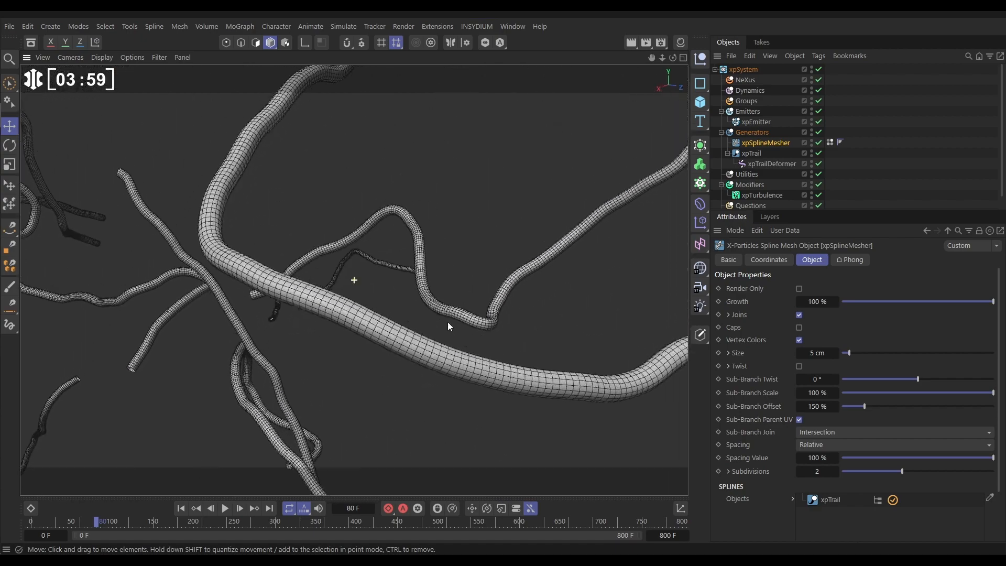
# Step: Set xpSplineMesher Size to 9 cm and taper the tubes with the Scale curve
pyautogui.click(225, 509)
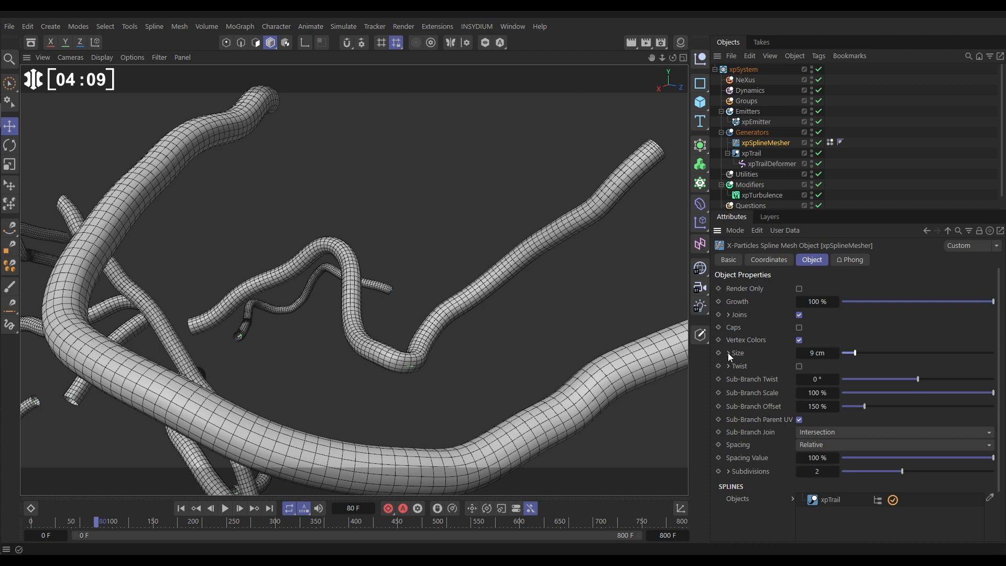
pyautogui.click(719, 366)
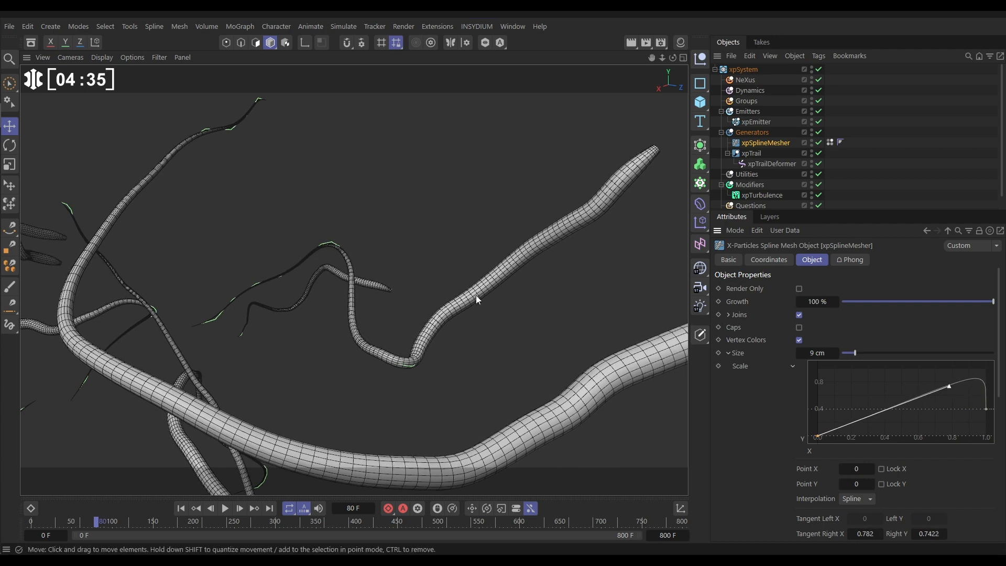
# Step: Collapse the Size section and rewind the animation to the first frame
pyautogui.click(719, 352)
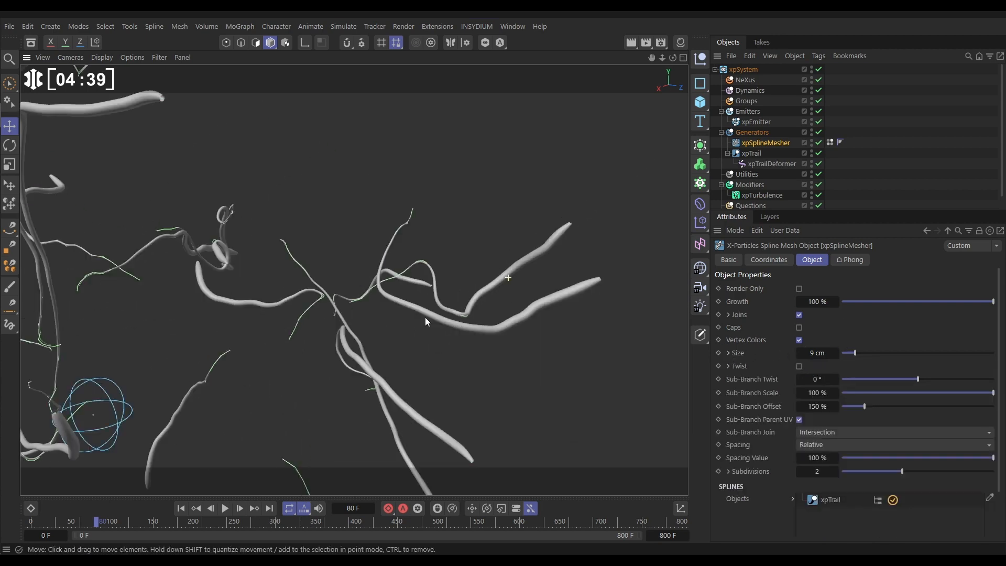
pyautogui.click(238, 509)
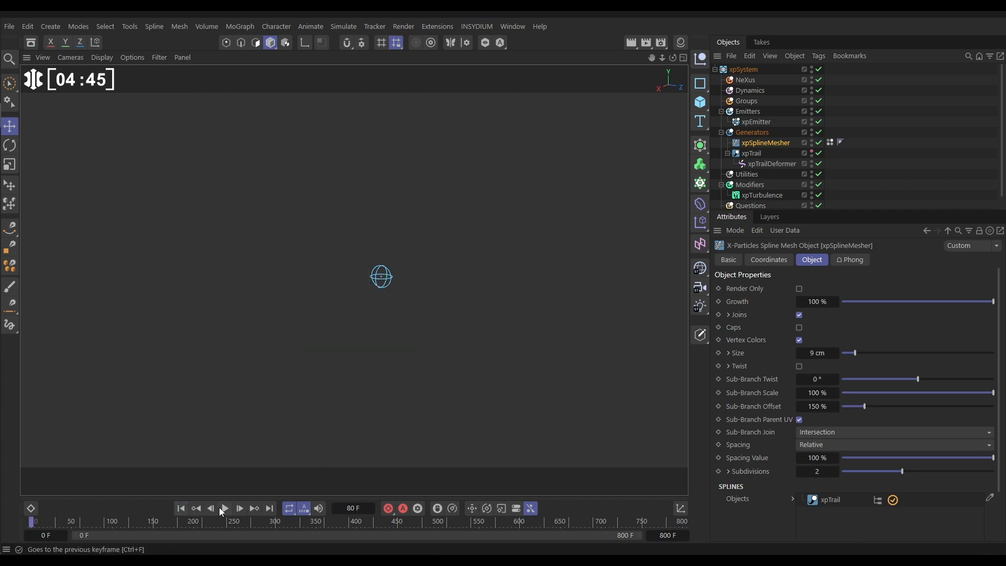
# Step: Play the tapered tubes, rewind, and reselect xpTrailDeformer to raise Mix Y to 32%
pyautogui.click(225, 509)
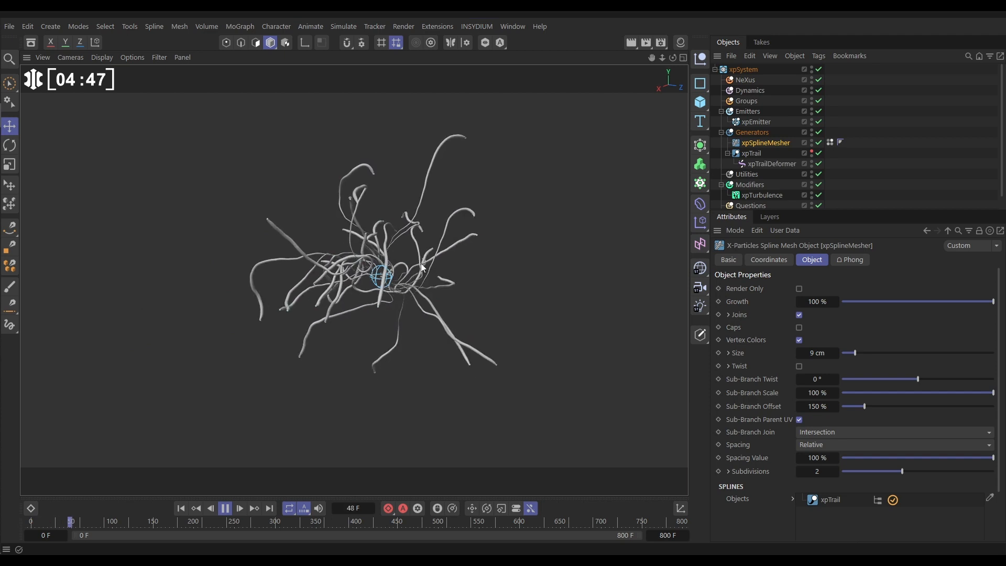
pyautogui.click(240, 508)
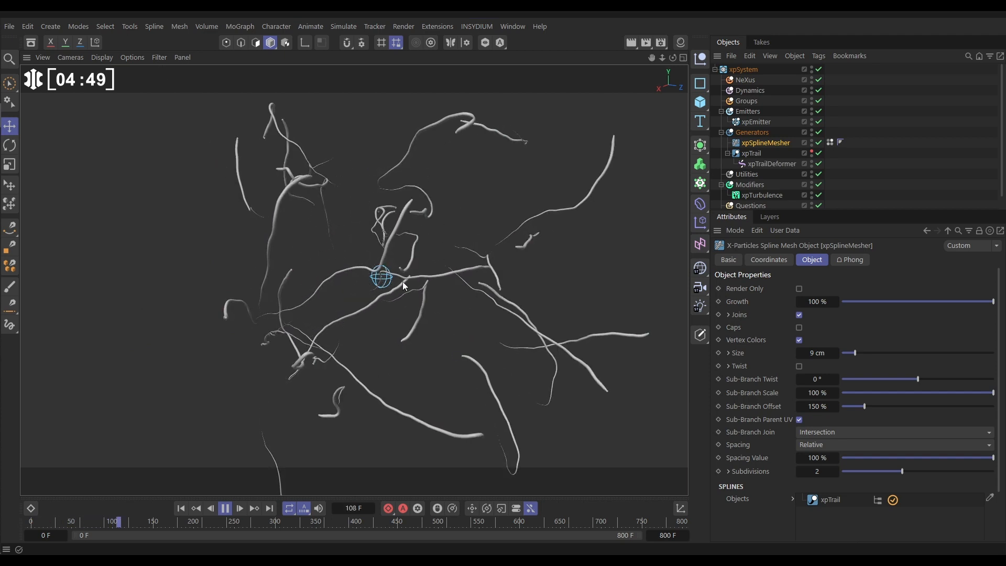
pyautogui.click(239, 509)
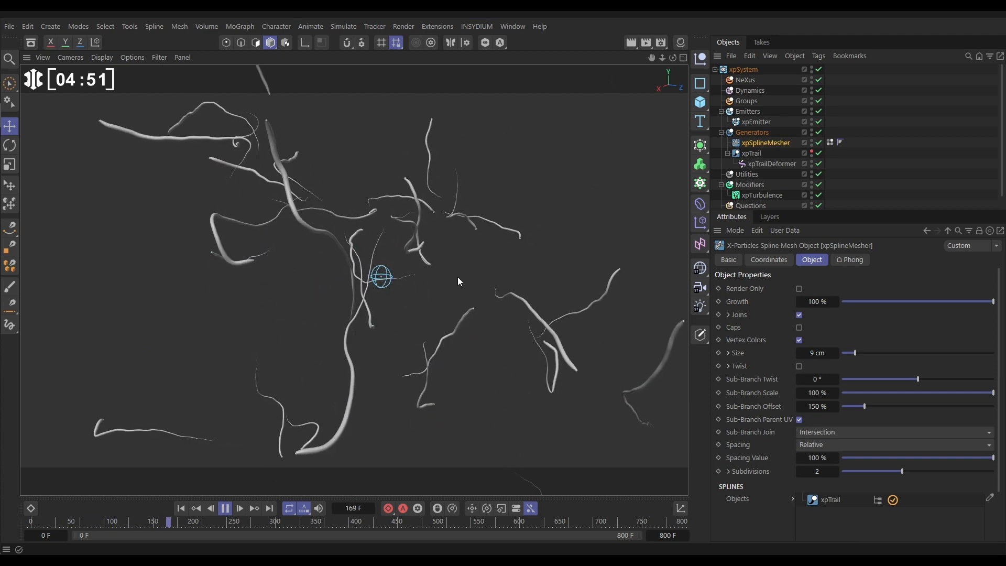
pyautogui.click(772, 163)
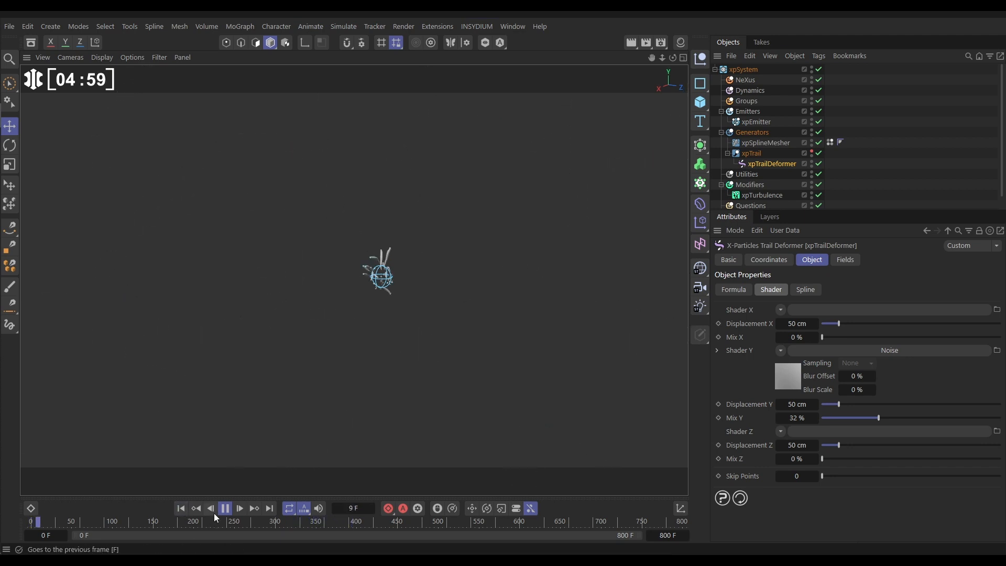
pyautogui.click(239, 509)
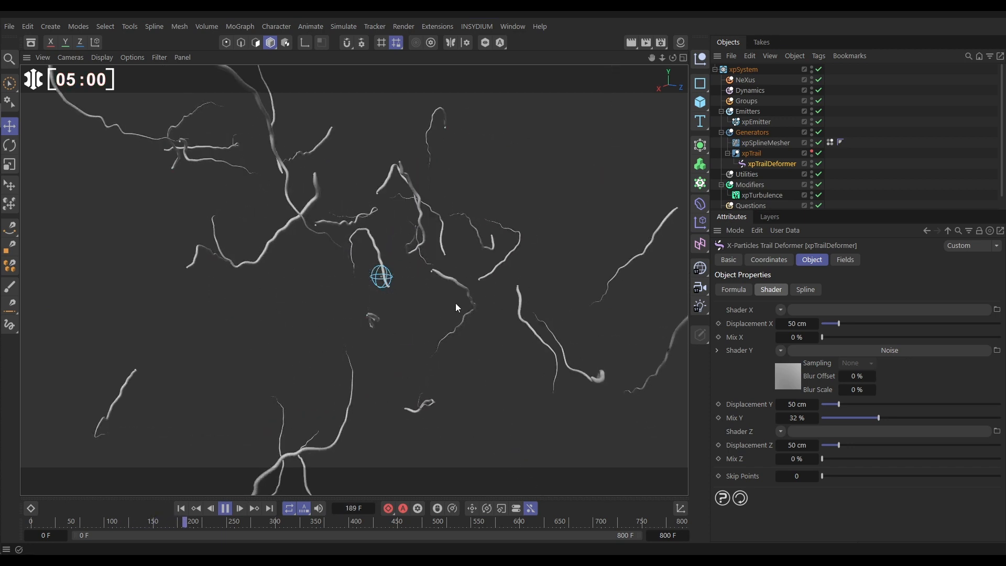
pyautogui.click(239, 508)
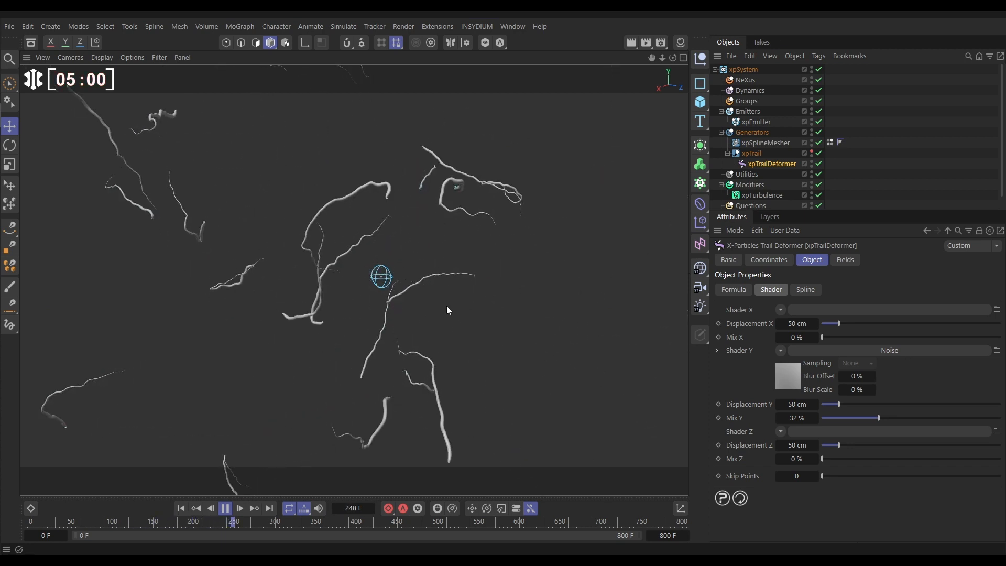